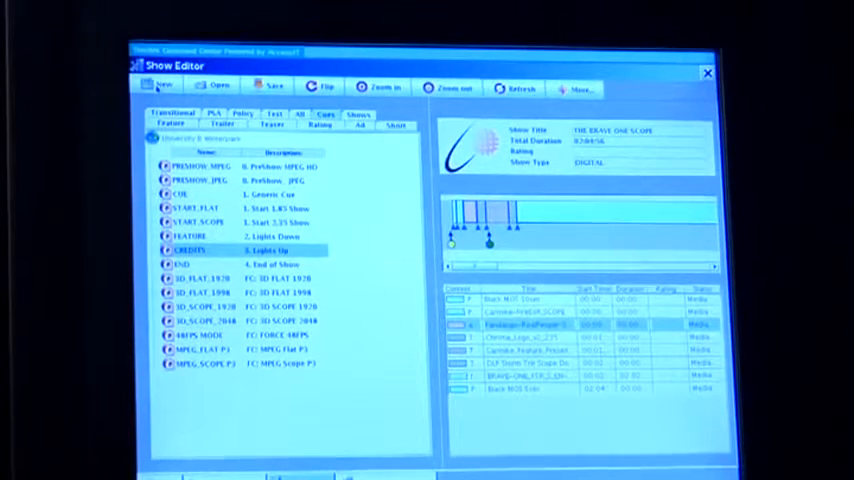
- Start a new show and enter 'Carmike Ad' as its Show Title in Show Properties
click(159, 87)
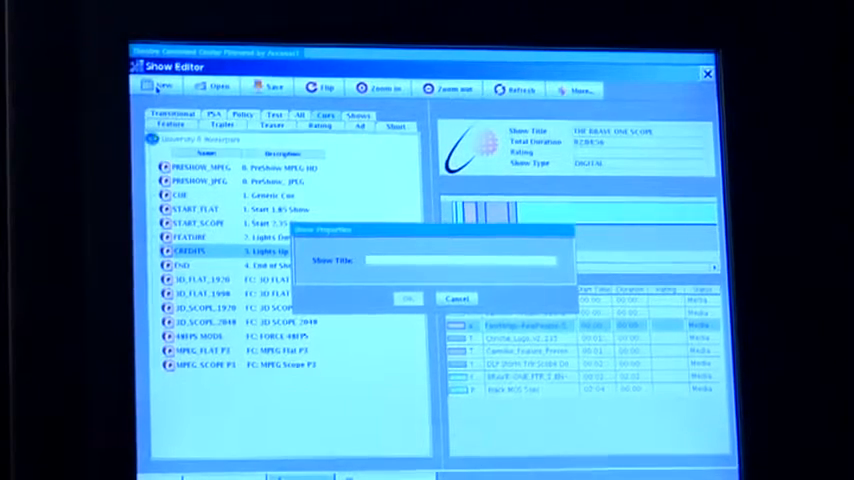
text(Carmike Ad)
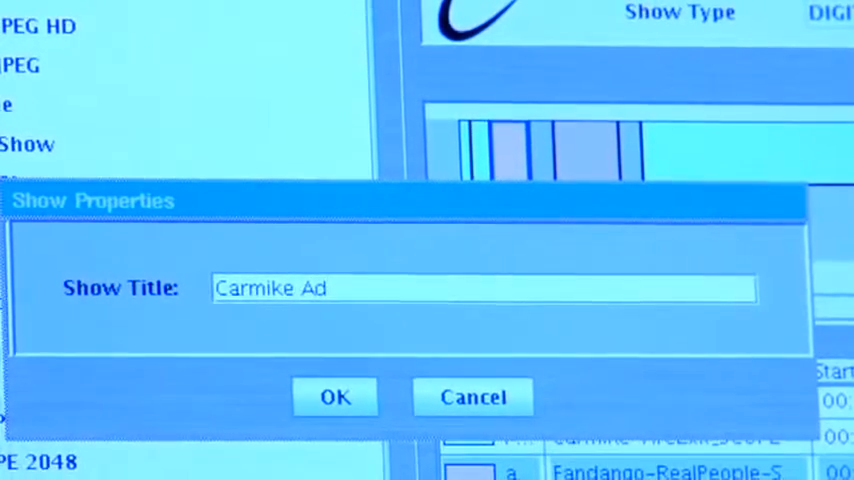